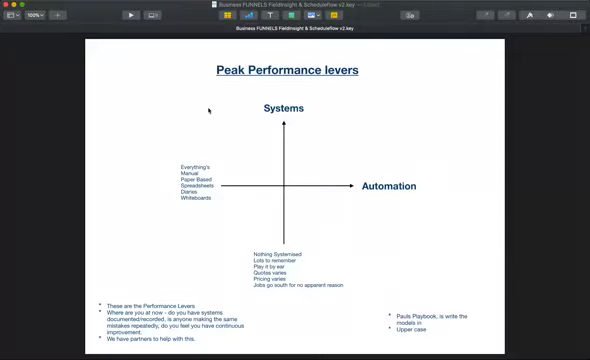
pyautogui.moveTo(270, 143)
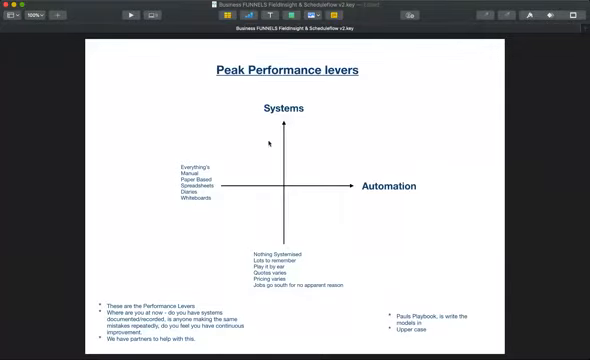
pyautogui.moveTo(290, 151)
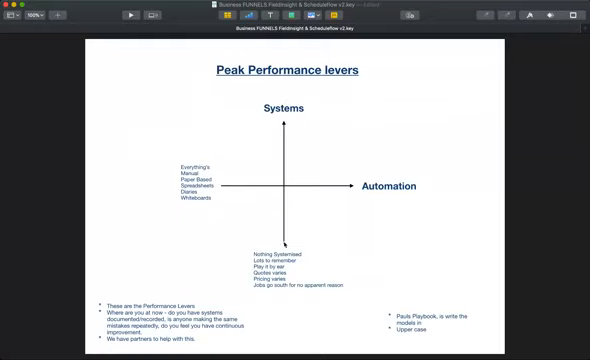
pyautogui.moveTo(393, 200)
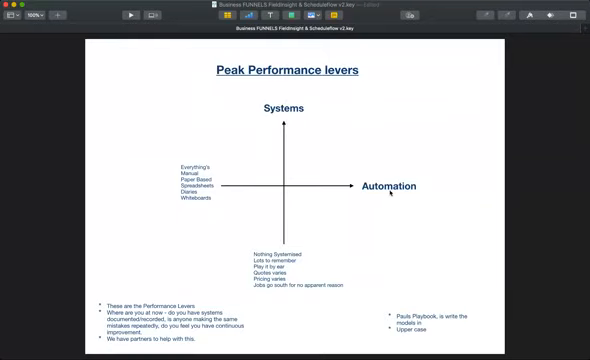
pyautogui.moveTo(233, 189)
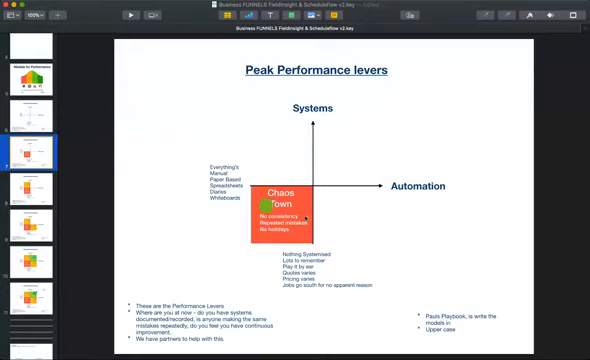
pyautogui.moveTo(454, 186)
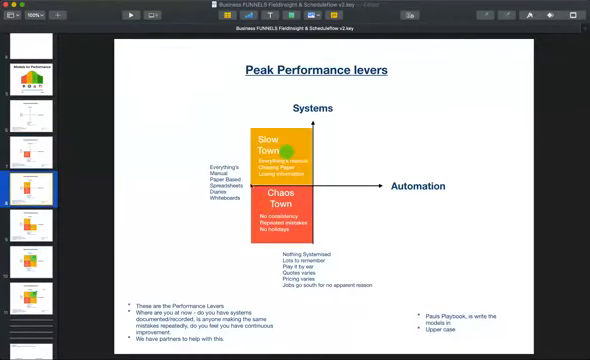
pyautogui.moveTo(289, 109)
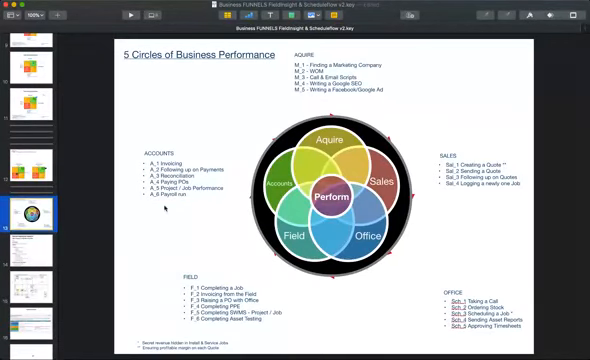
# Step: Select slides in the navigator to show the 5 Circles diagram, then the Job Management Workflow
pyautogui.click(30, 210)
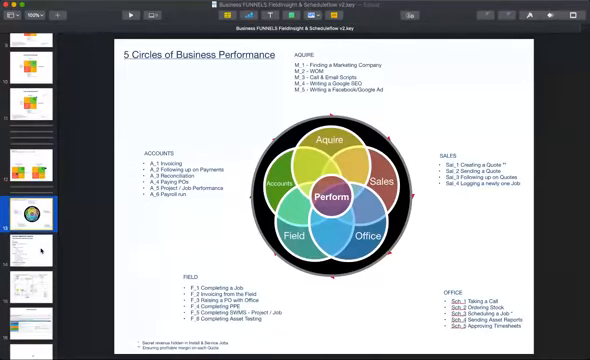
pyautogui.click(40, 240)
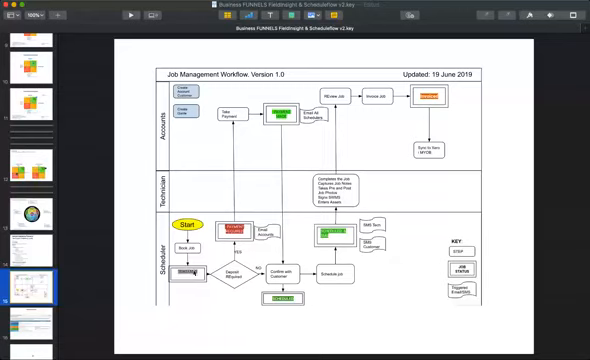
pyautogui.moveTo(238, 244)
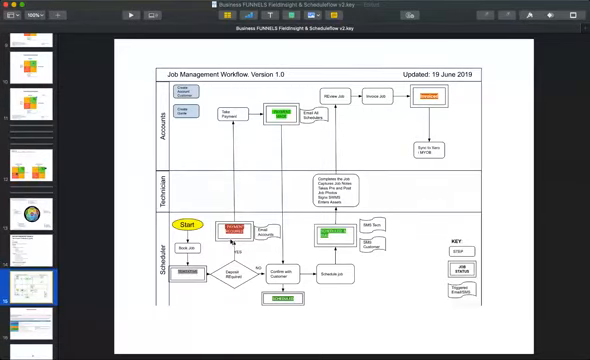